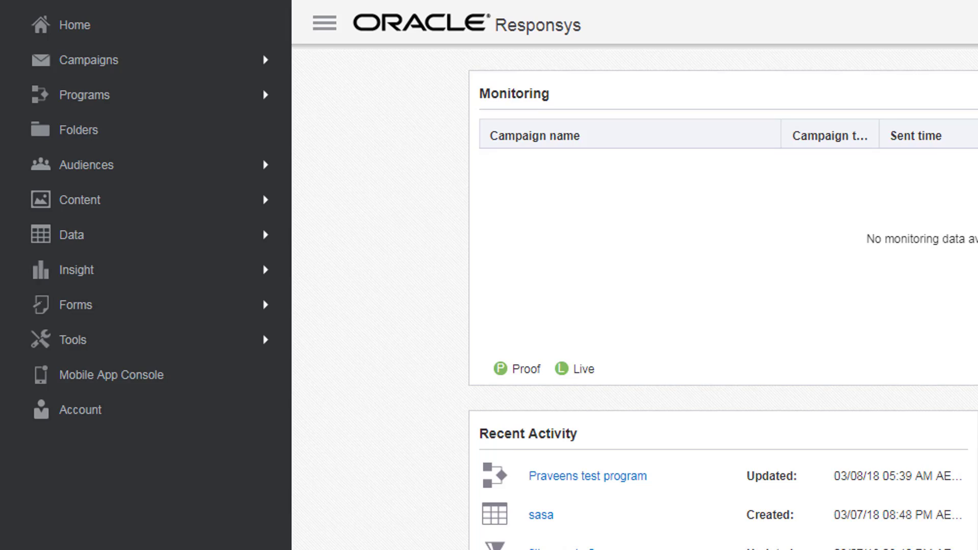
Step: Show the Create Job menu listing the import and export job types available in Connect
left_click(74, 234)
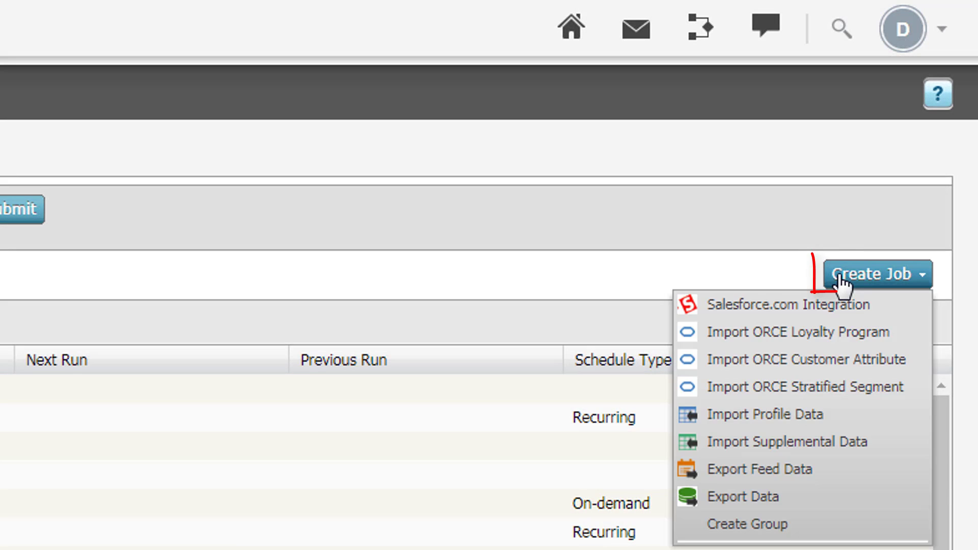
Step: Create an Import Profile Data job named Example_Import_Job with description 'This is an example description.'
left_click(763, 415)
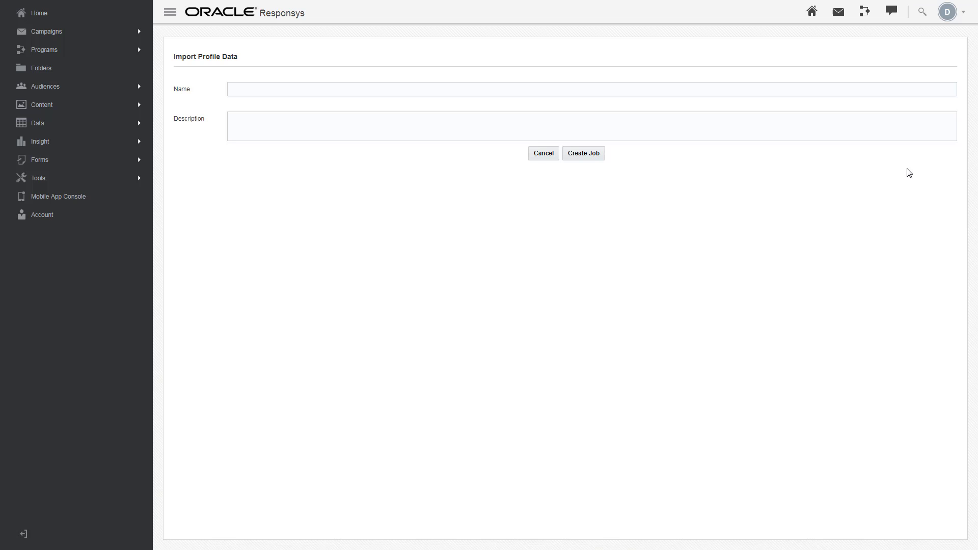
type("Example_Import_Job")
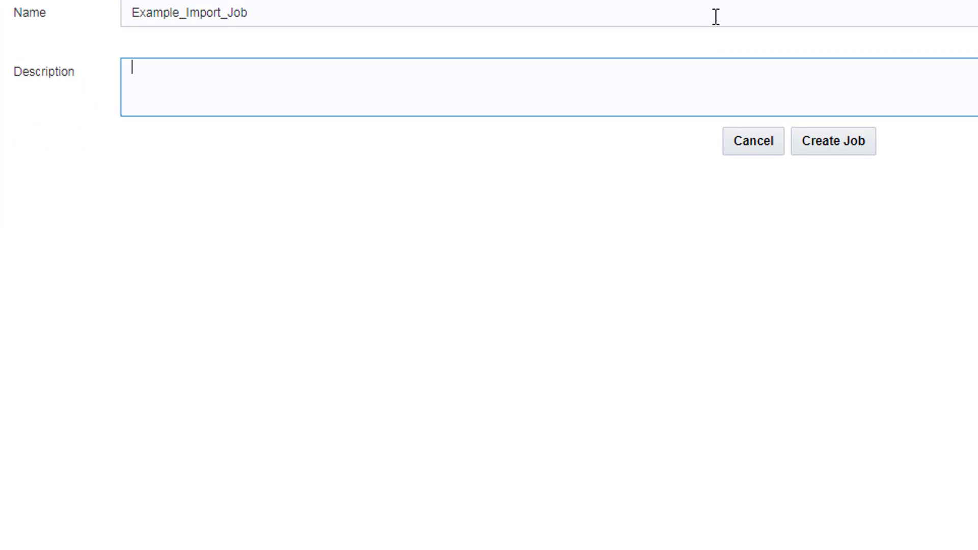
type("This is an example description.")
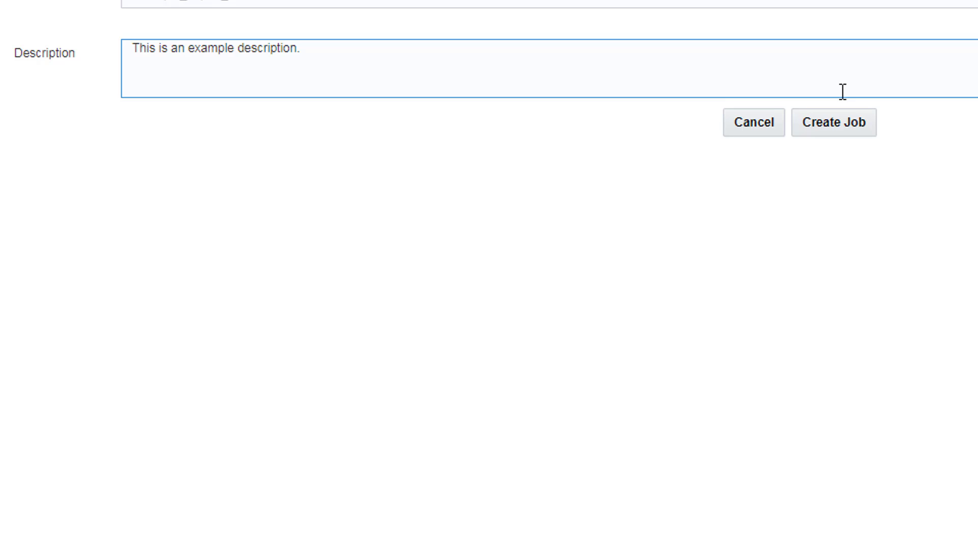
left_click(832, 122)
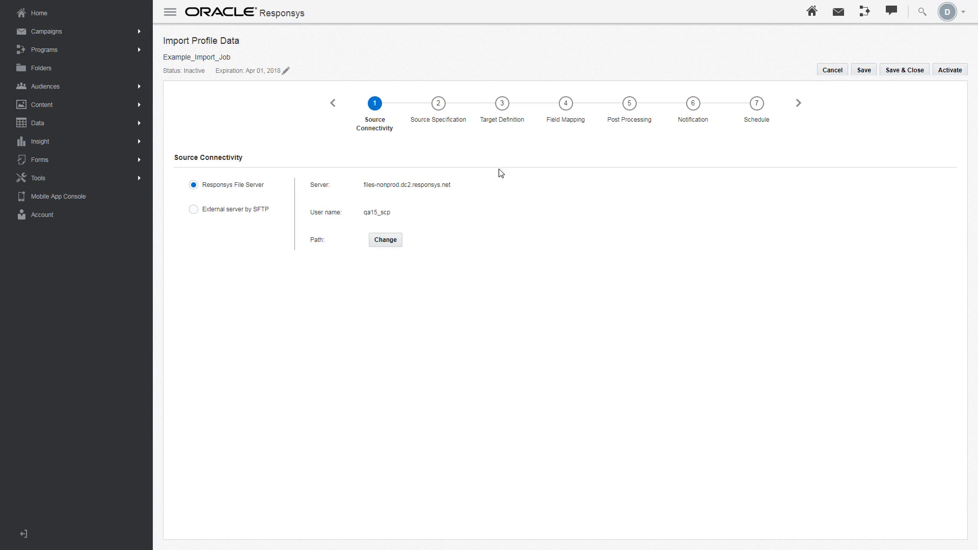
Step: Save the unfinished job after visiting Source Specification and Post Processing, continuing past the errors warning
left_click(438, 103)
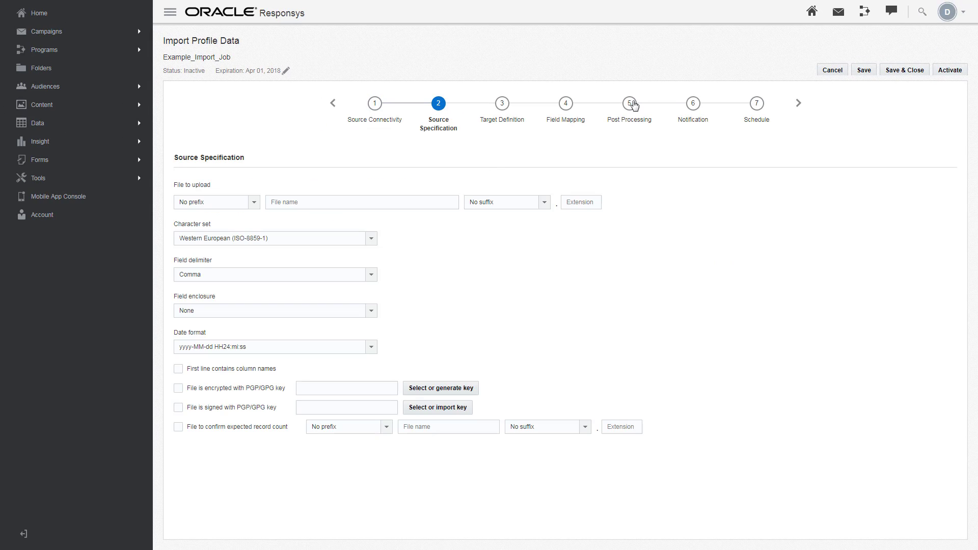
left_click(629, 103)
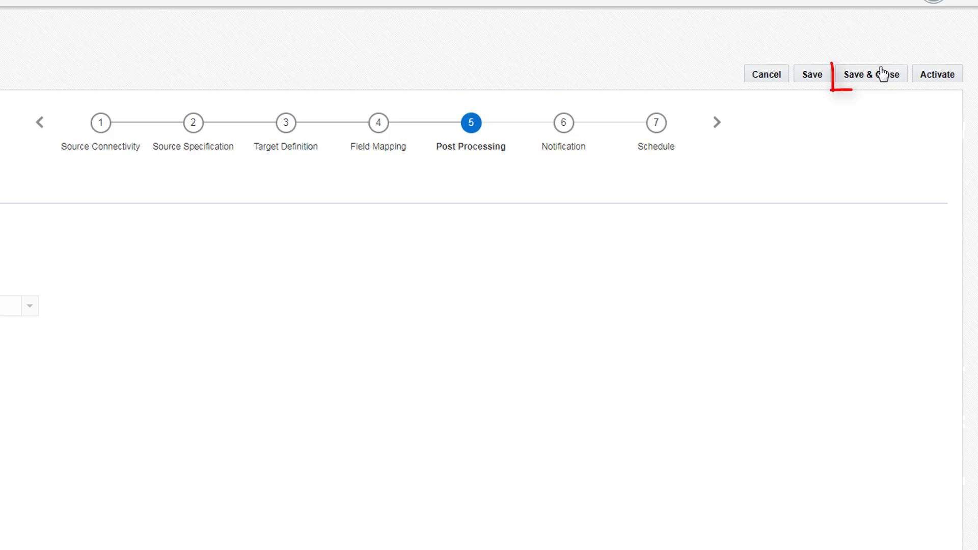
left_click(811, 75)
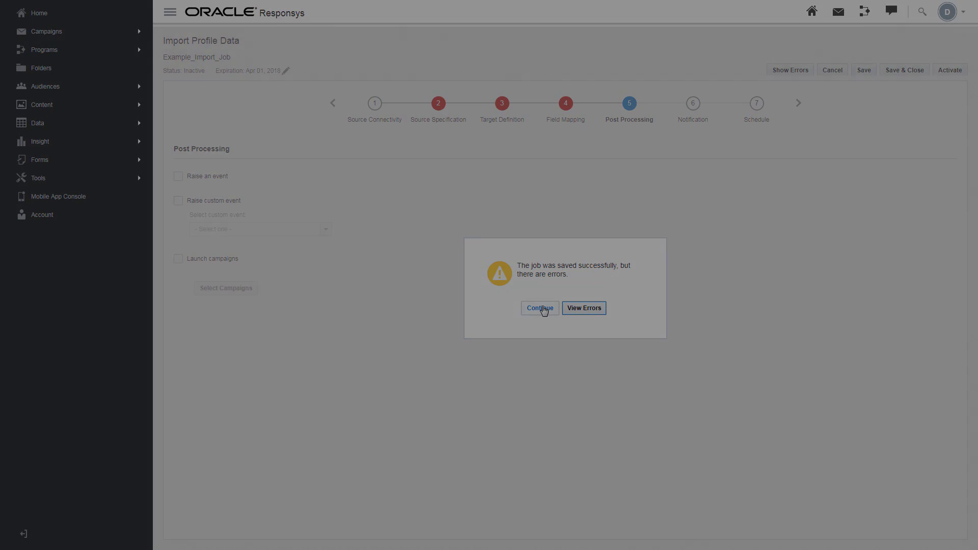
left_click(539, 308)
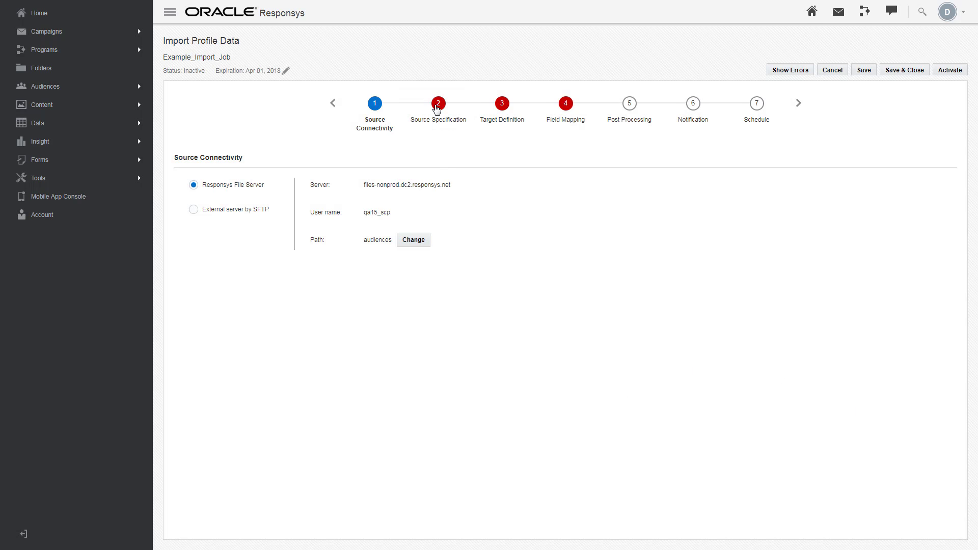
Step: Set the source file to Example_Import_Job.csv and proceed to Target Definition
left_click(438, 103)
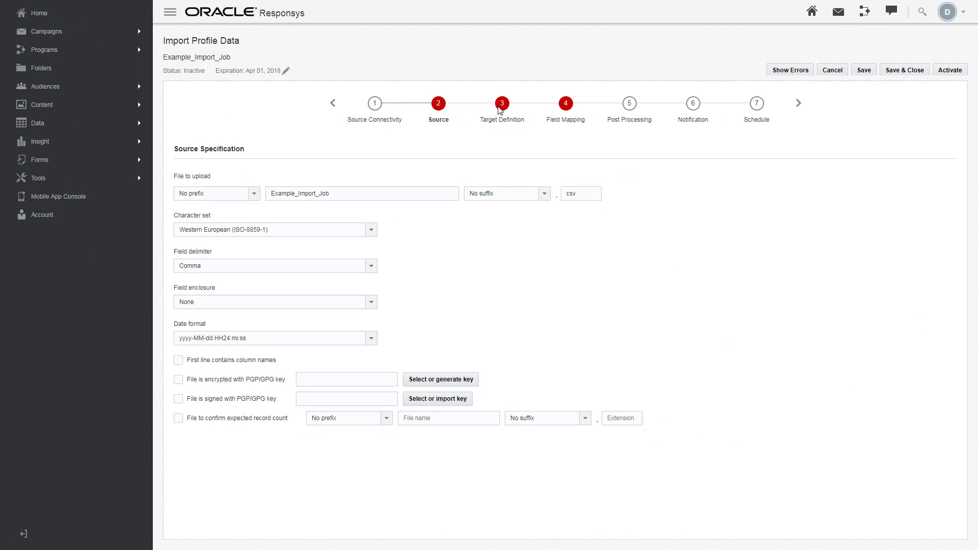
left_click(501, 103)
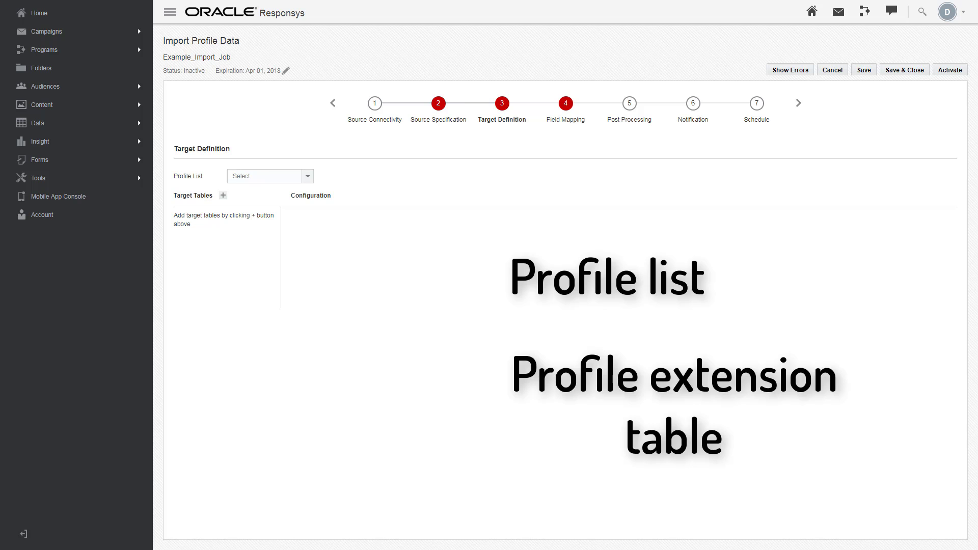
Step: Add 100k_List1 and ORCE_Cust_Attrs as target tables, matching existing records on EMAIL_ADDRESS_
left_click(306, 176)
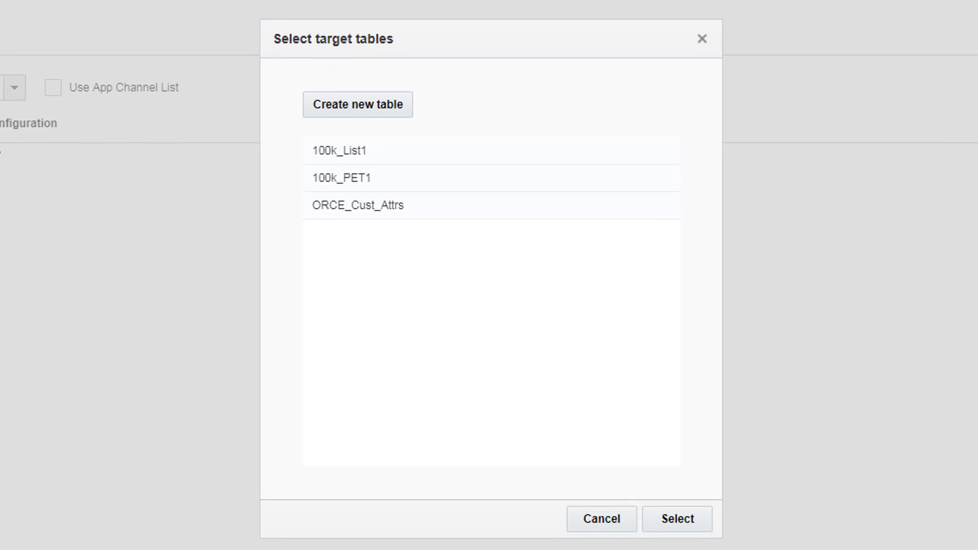
left_click(364, 150)
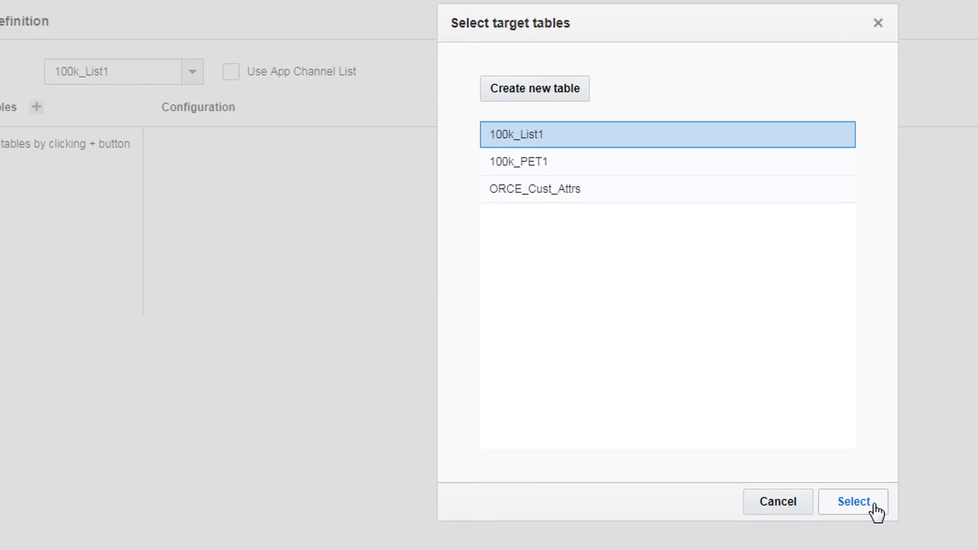
left_click(852, 501)
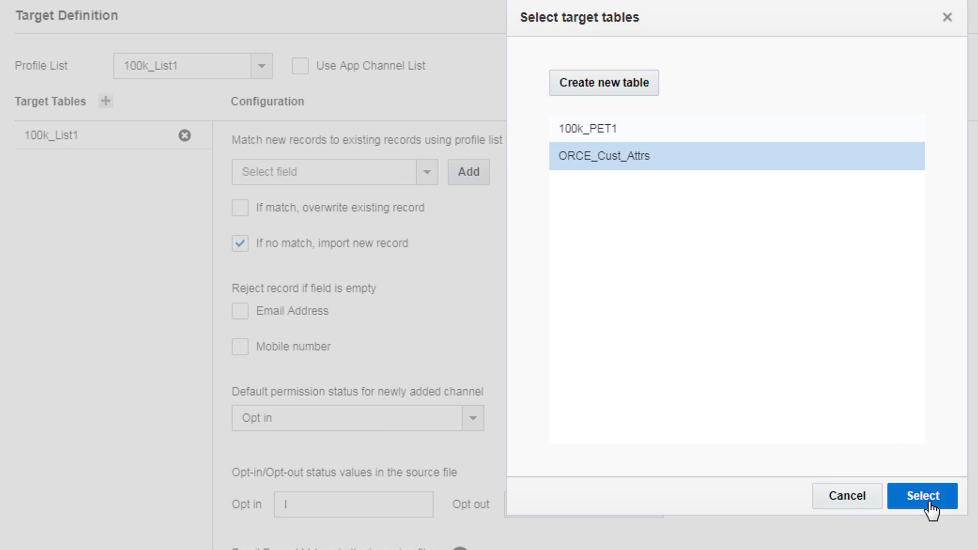
left_click(921, 496)
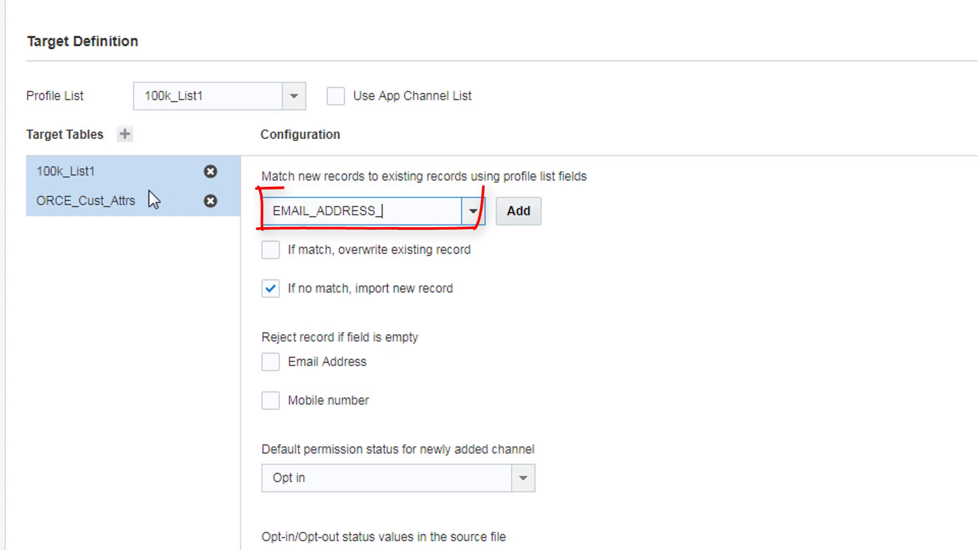
left_click(86, 200)
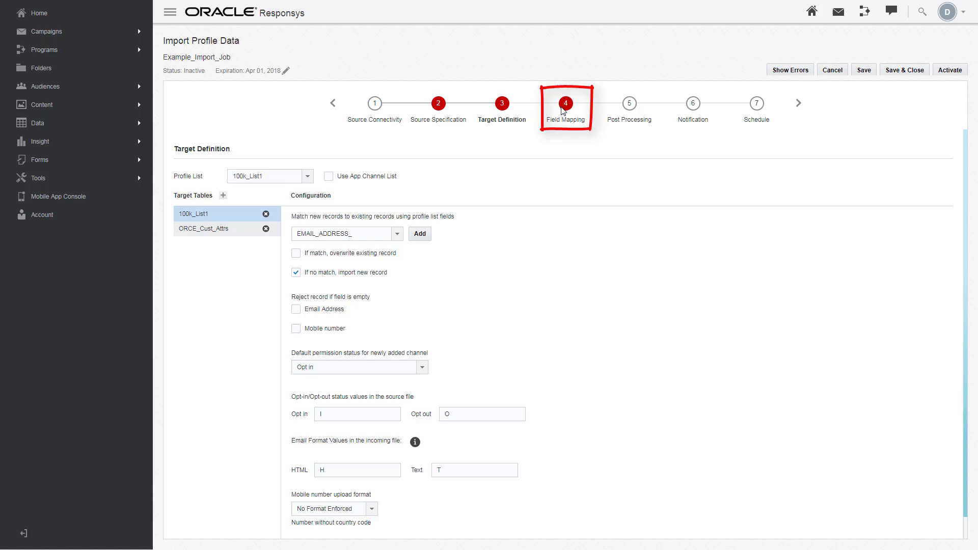
Step: Populate Field Mapping by uploading ImportData.csv as the source schema file
left_click(565, 102)
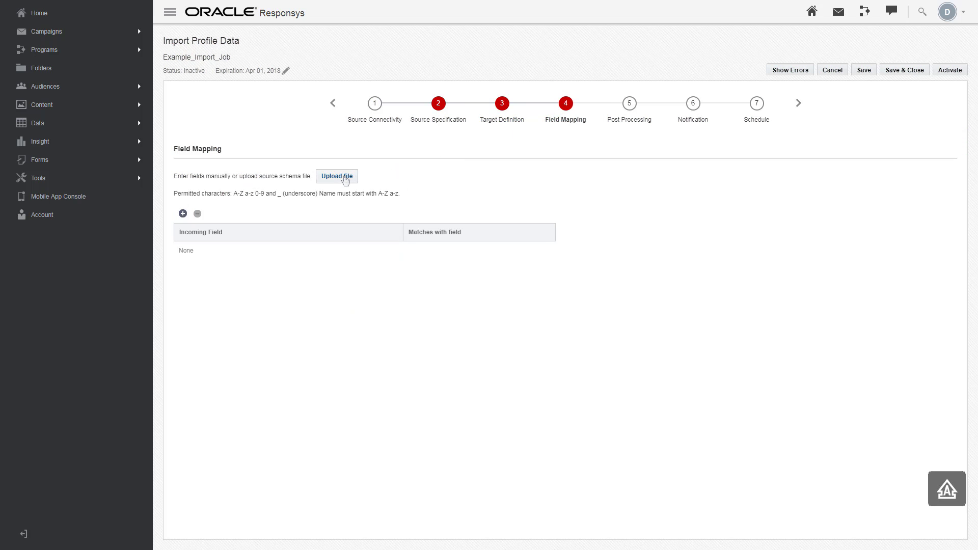
left_click(337, 176)
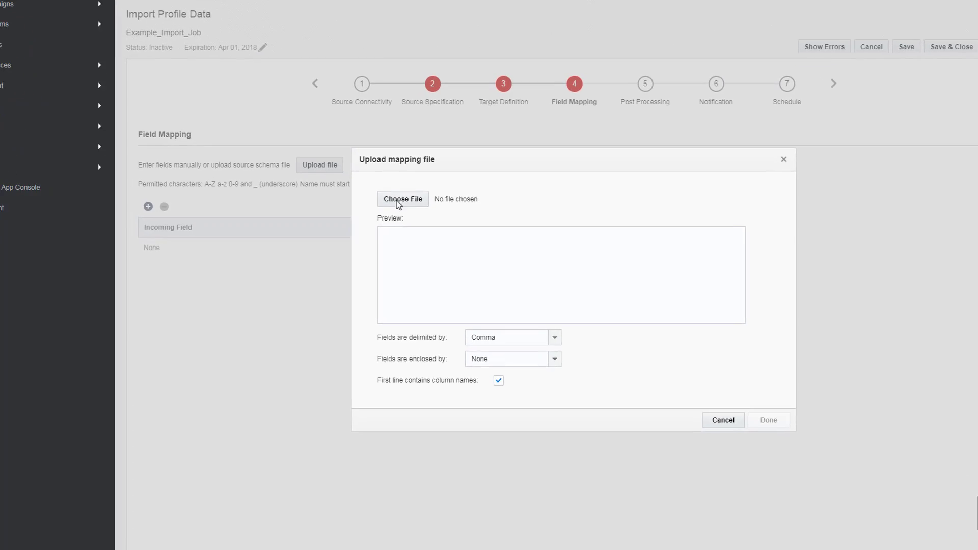
left_click(402, 199)
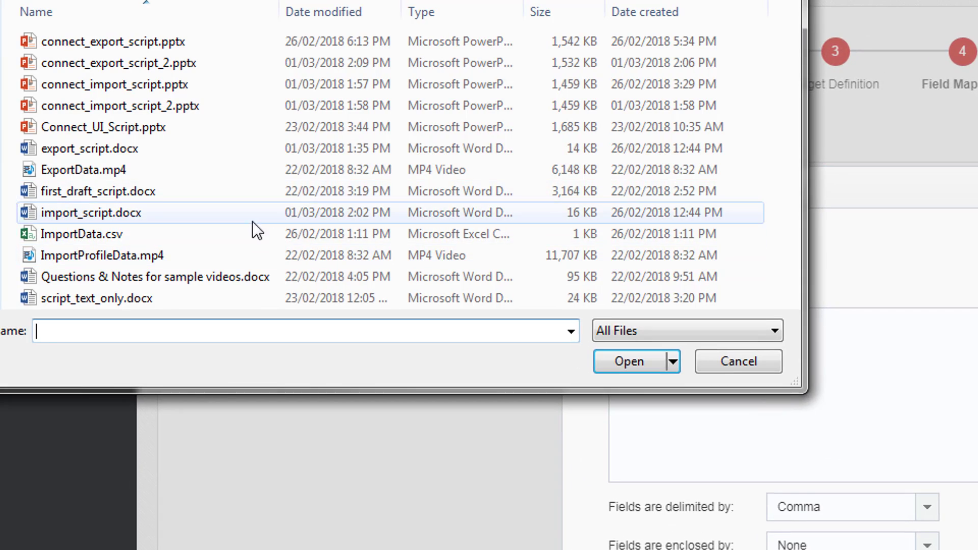
left_click(628, 360)
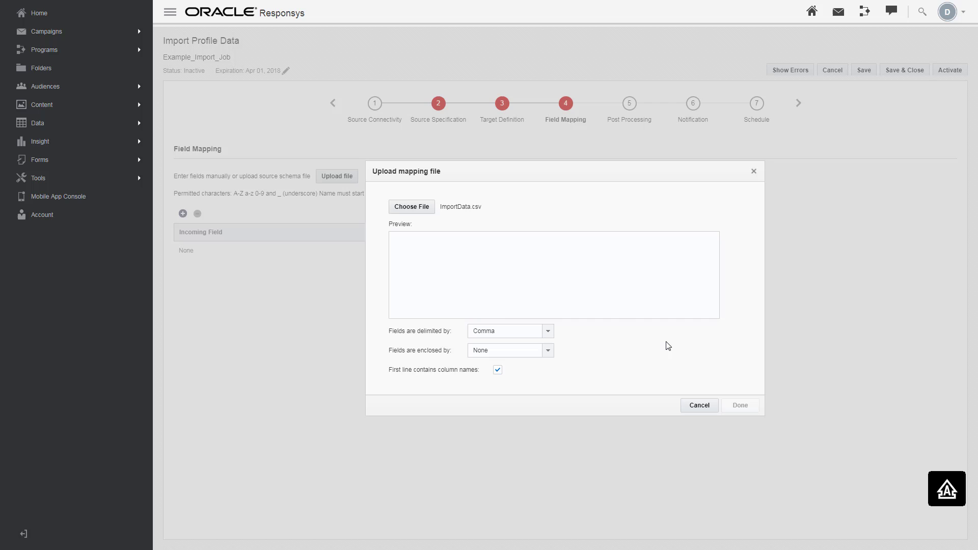
left_click(739, 404)
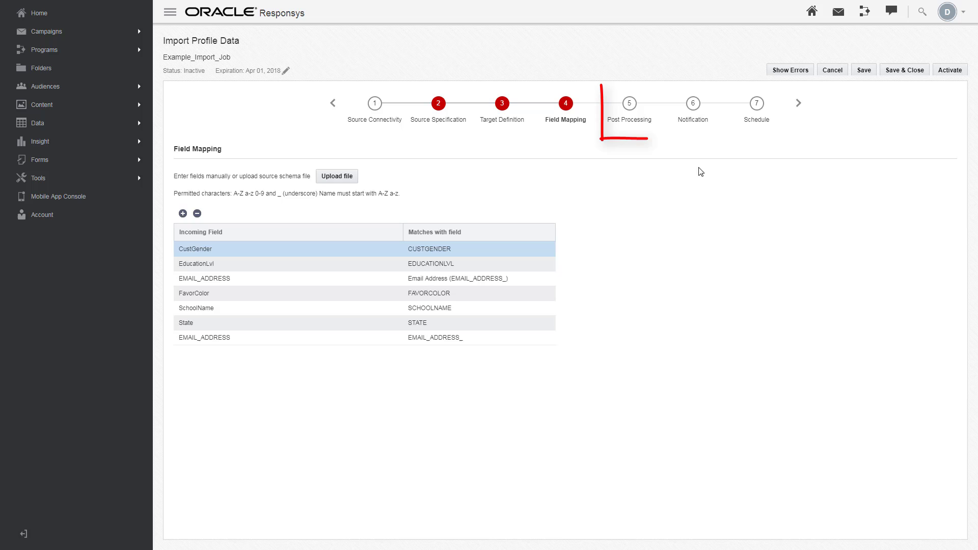
Step: Turn on Raise an event in Post Processing so the job signals when it finishes
left_click(628, 101)
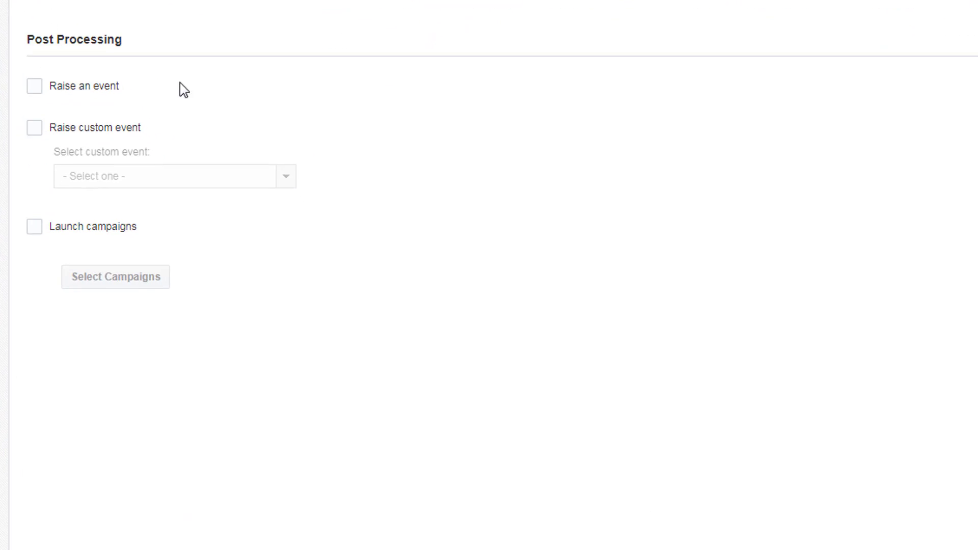
left_click(34, 85)
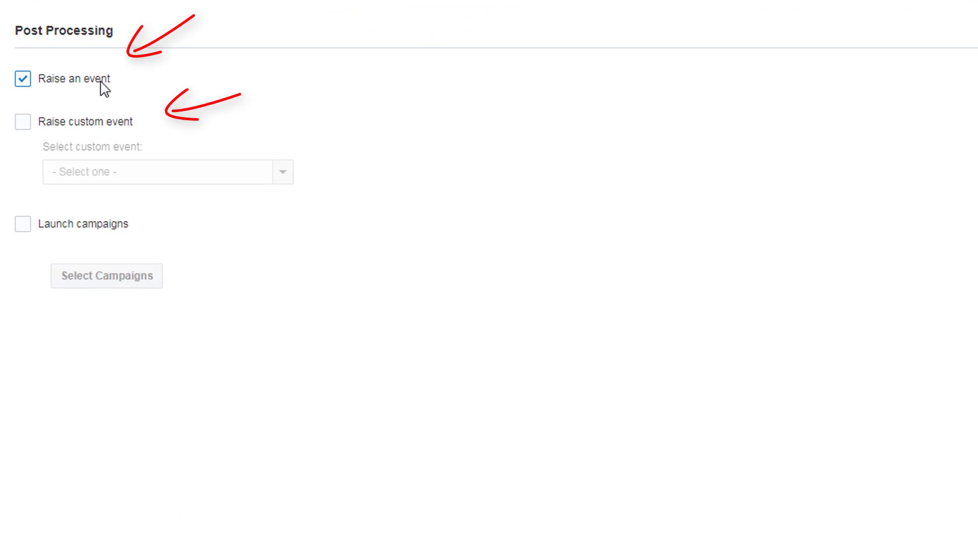
scroll("up", 3)
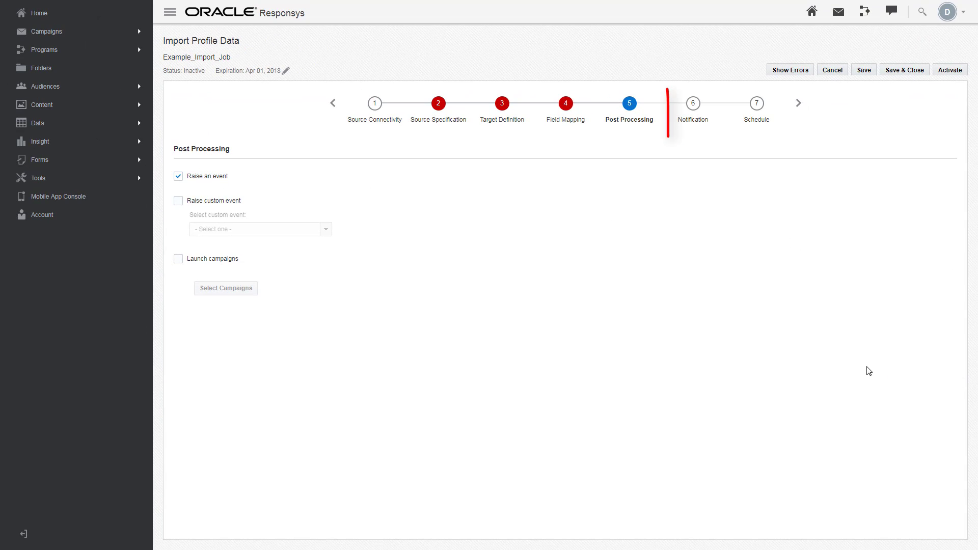
left_click(692, 103)
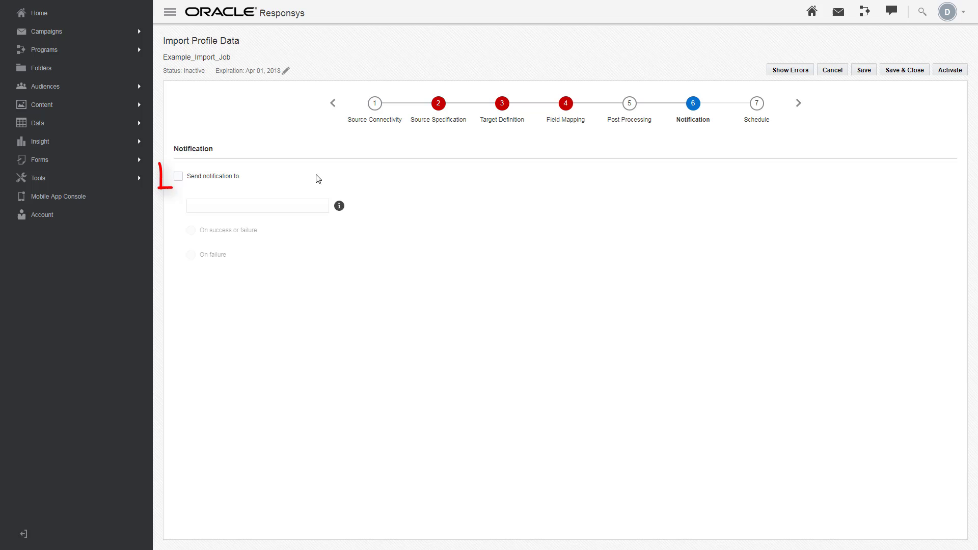
left_click(178, 176)
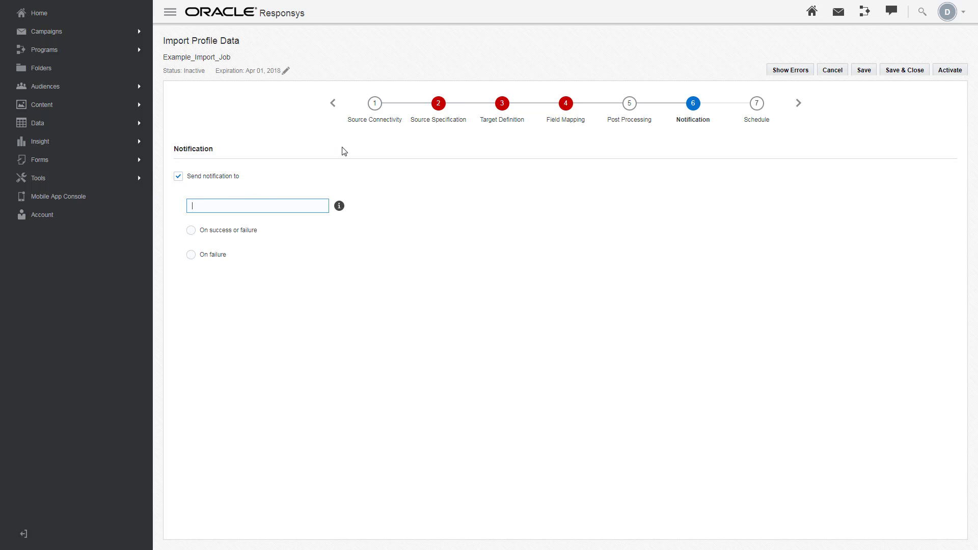
type("example@example.com")
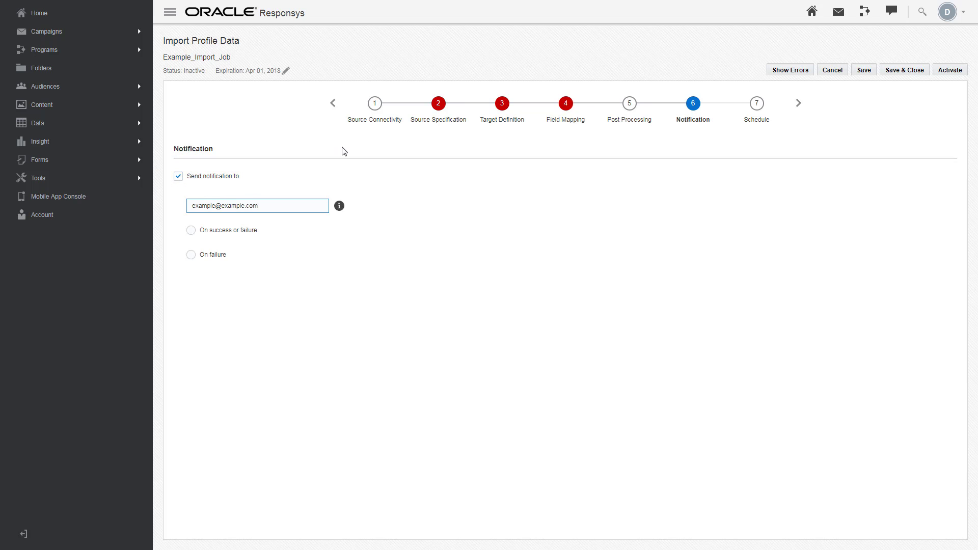
left_click(191, 229)
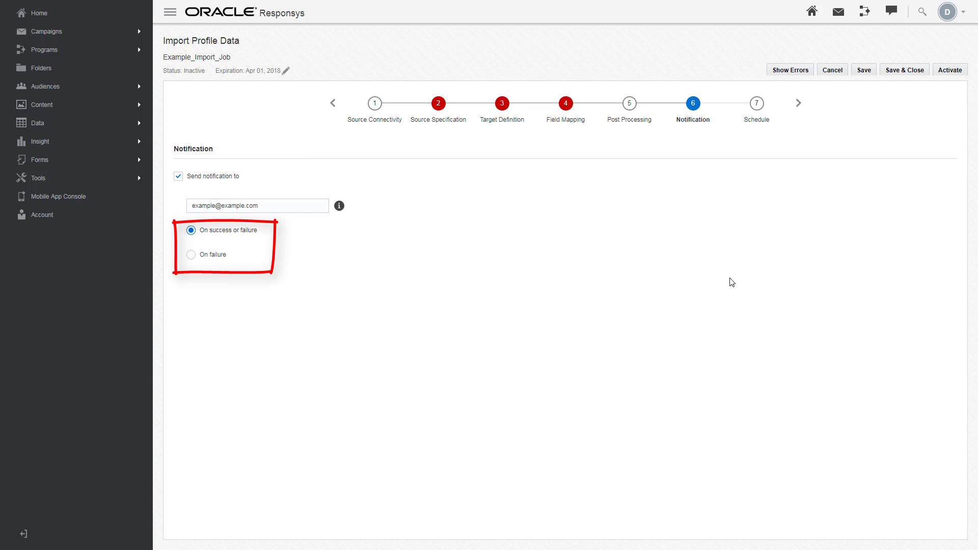
left_click(754, 103)
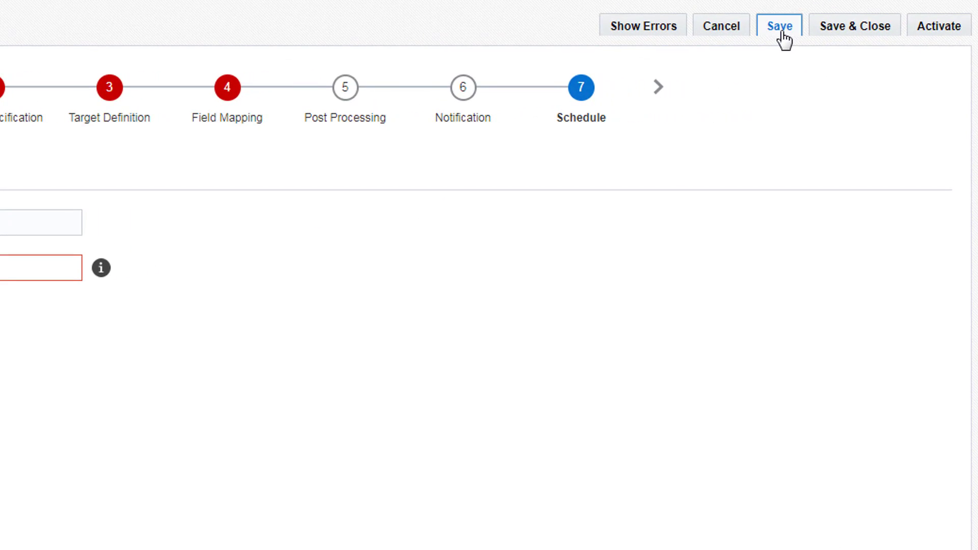
Step: Save the job and review the validation errors reported for the run-once schedule
left_click(778, 26)
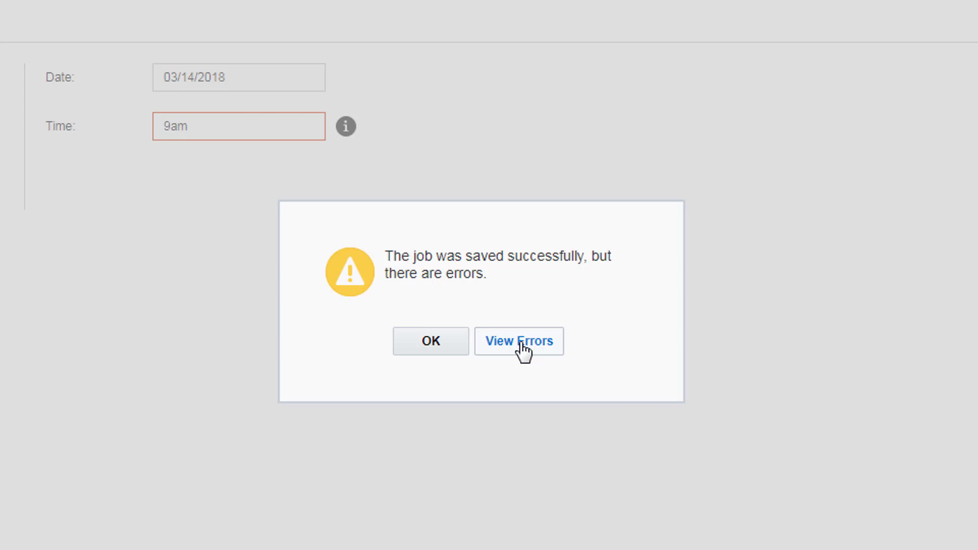
left_click(519, 341)
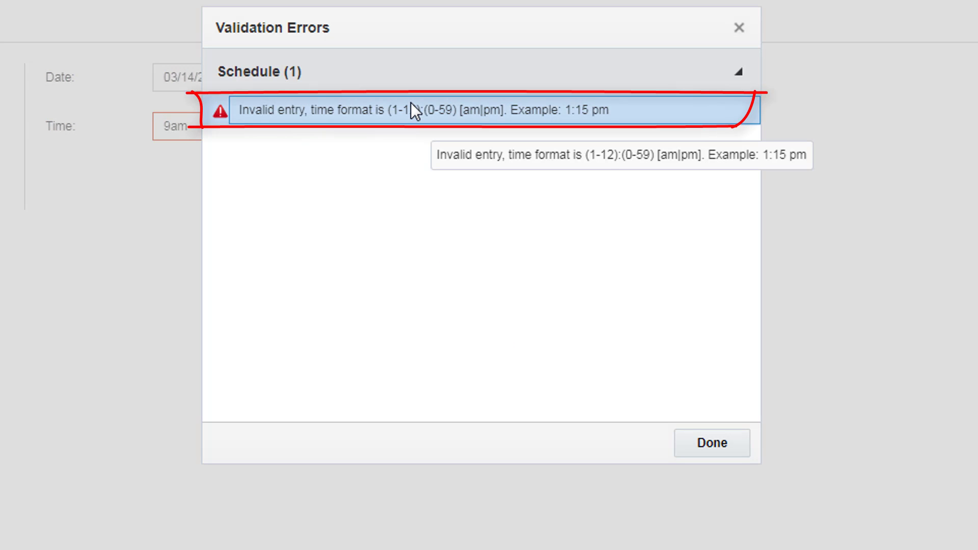
left_click(711, 443)
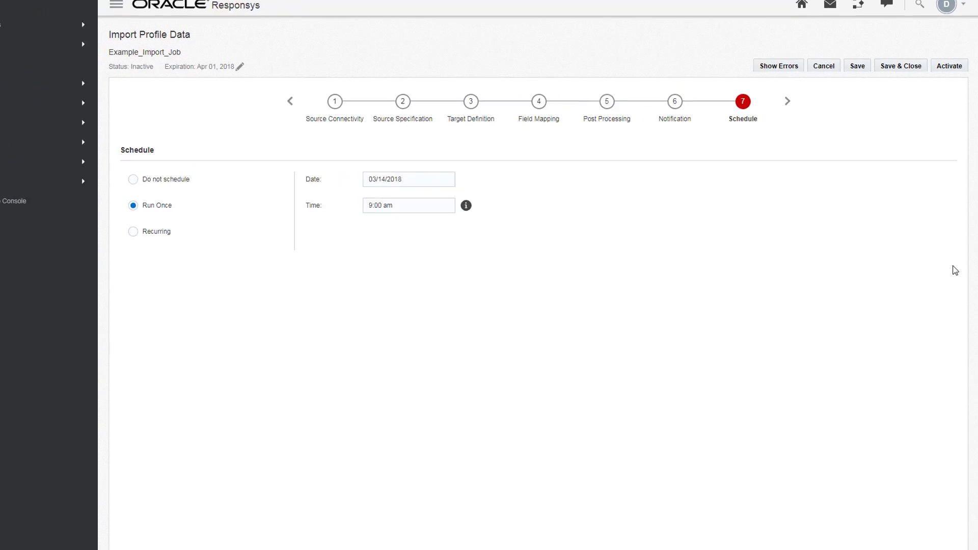
Step: Save the job with the time corrected to 9:00 am on 03/14/2018 and activate it
left_click(856, 65)
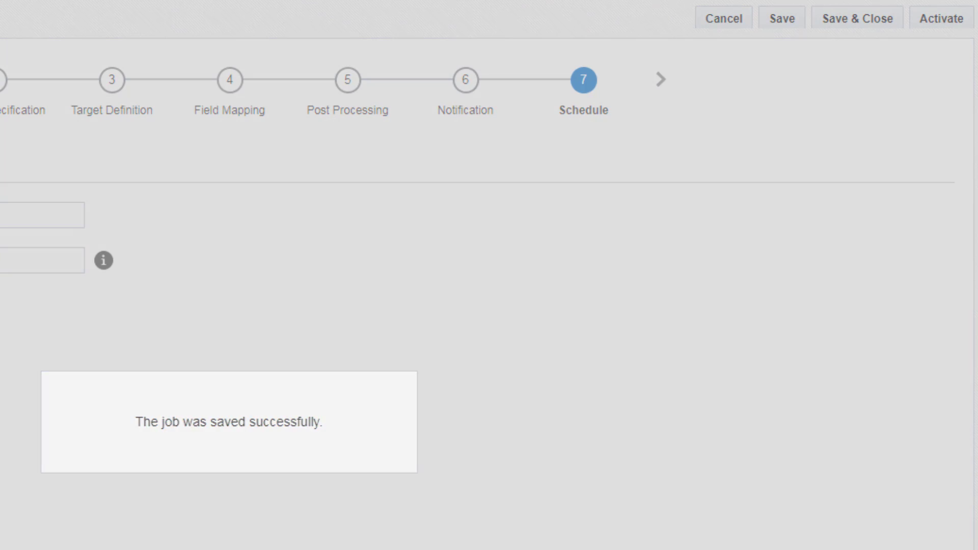
left_click(781, 18)
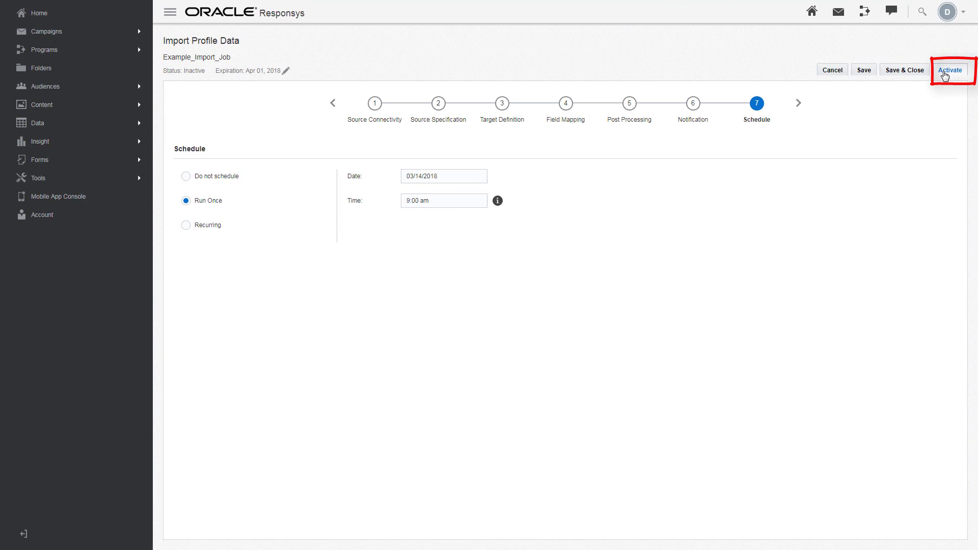
left_click(949, 71)
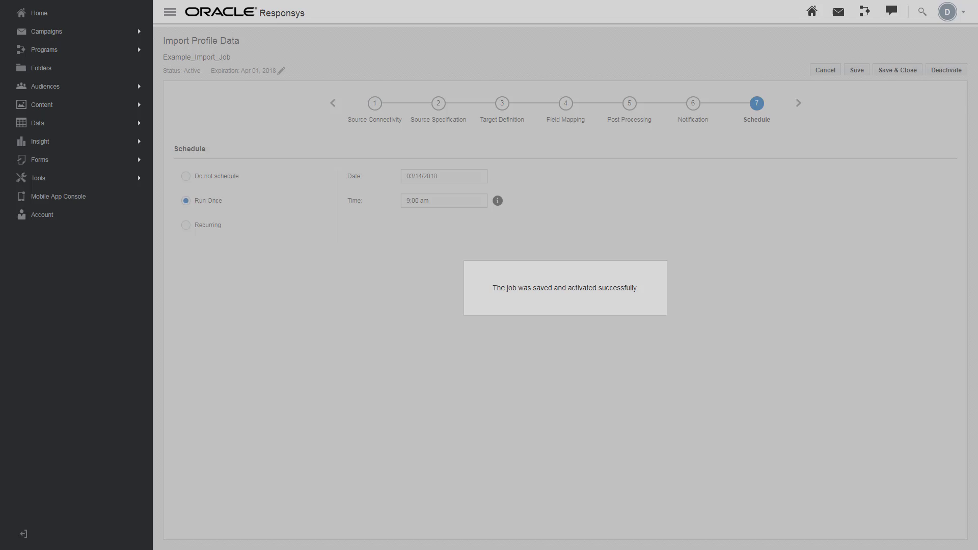